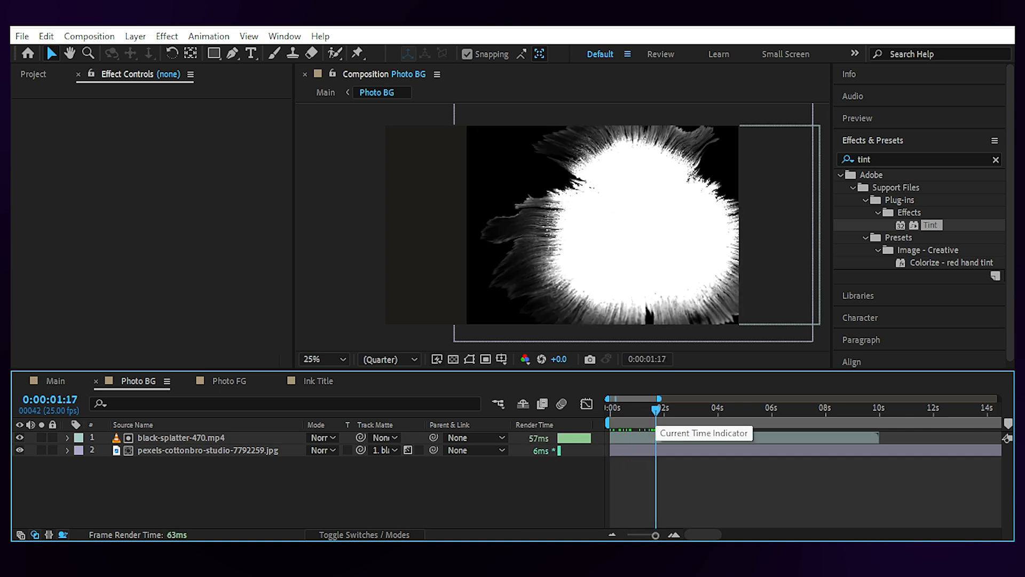
Inspect the photo's effects, scrub back a few frames, and hide the black-splatter matte layer.
click(206, 450)
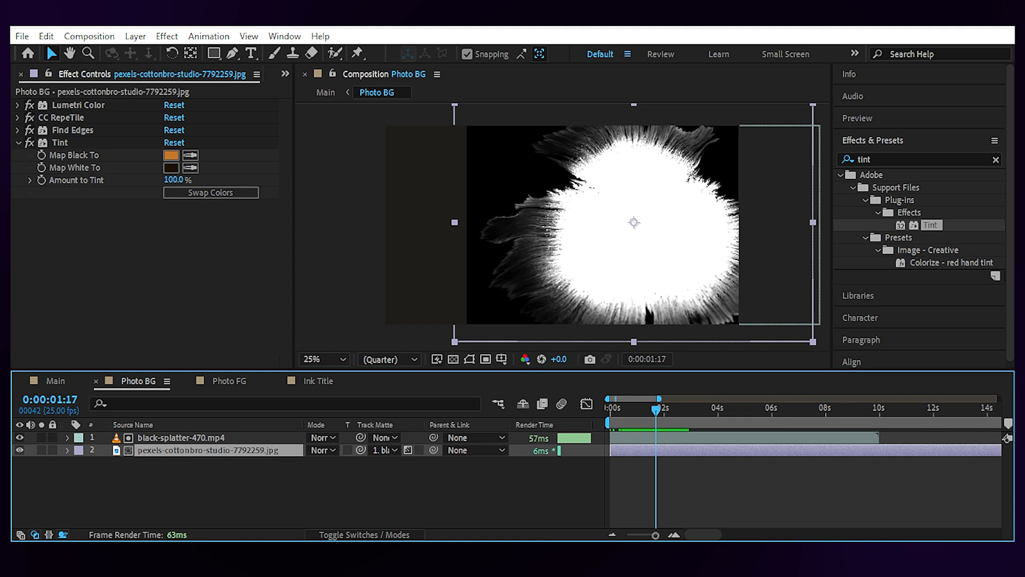
click(17, 142)
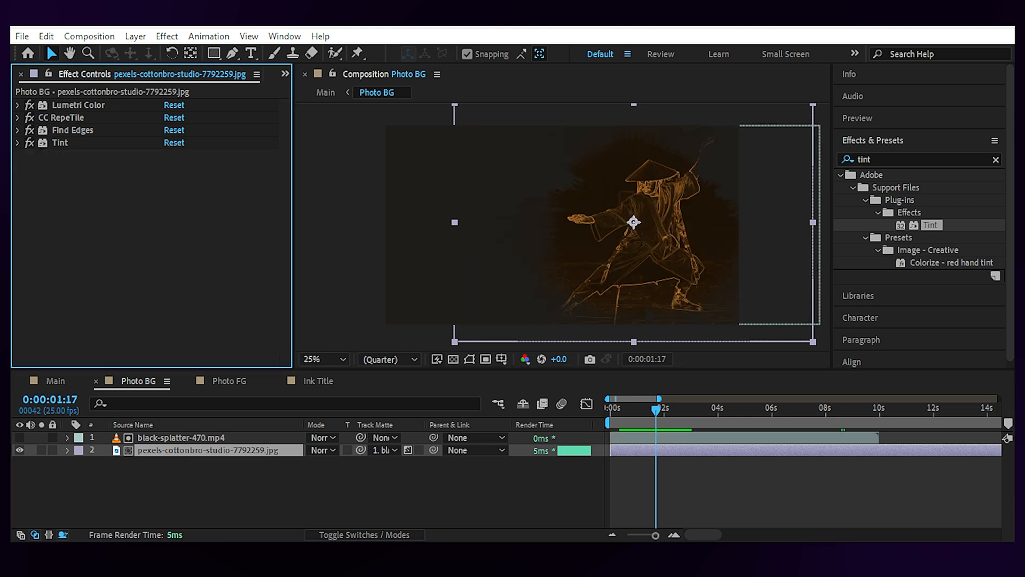
drag(657, 409, 640, 409)
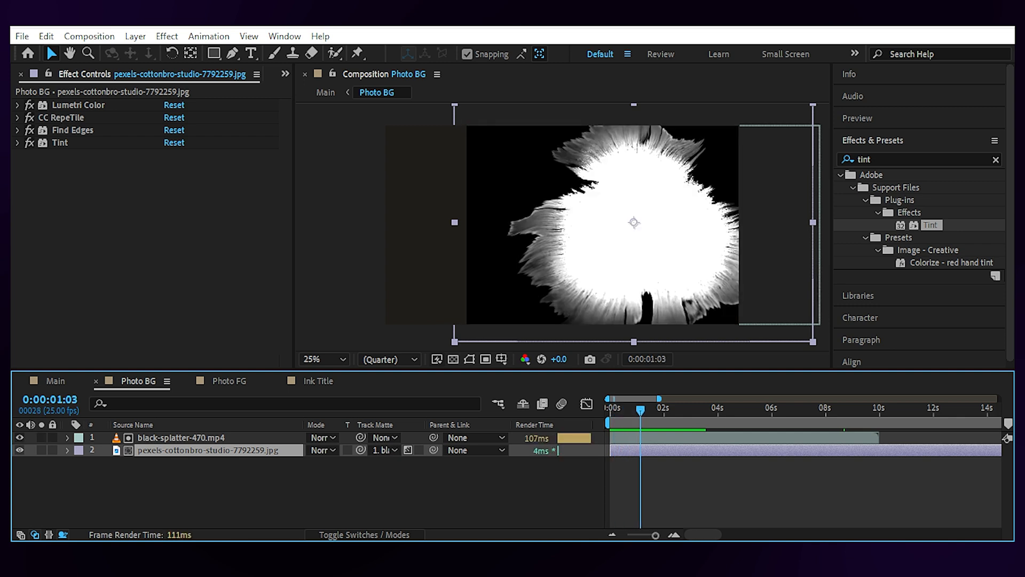
click(184, 437)
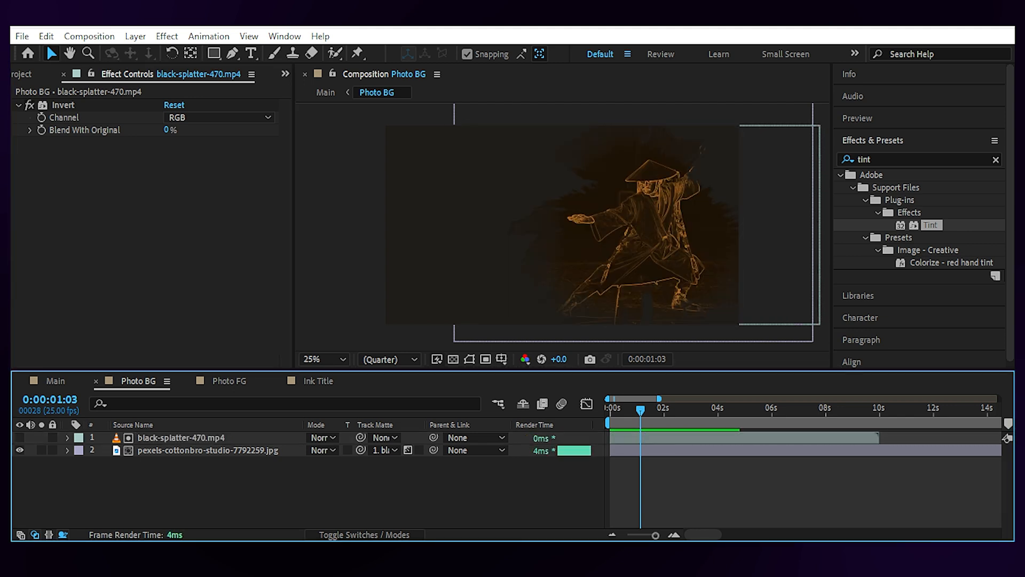
Browse Photo FG, open its Footage precomp to see the photo, then view Main.
click(229, 381)
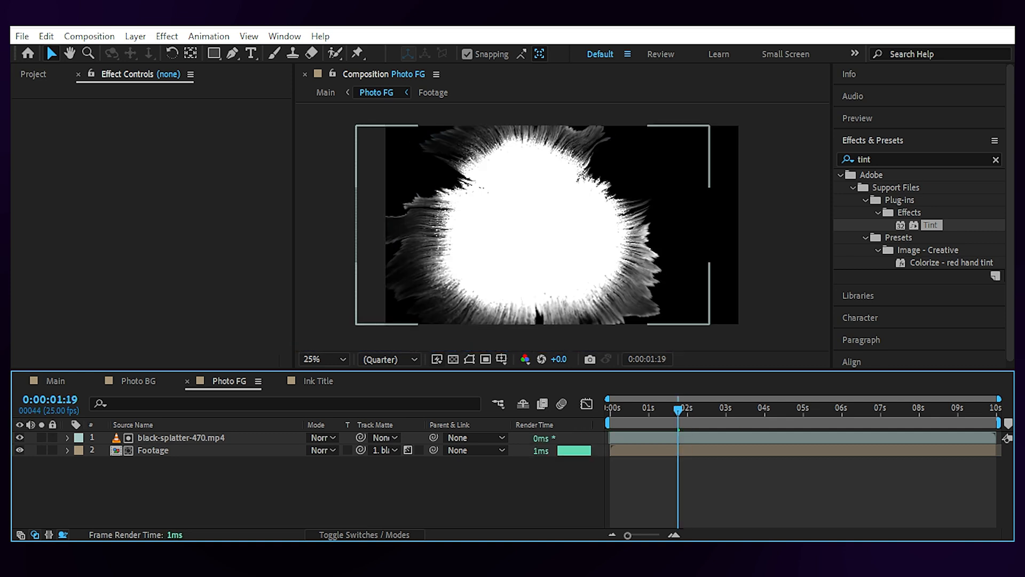
click(153, 449)
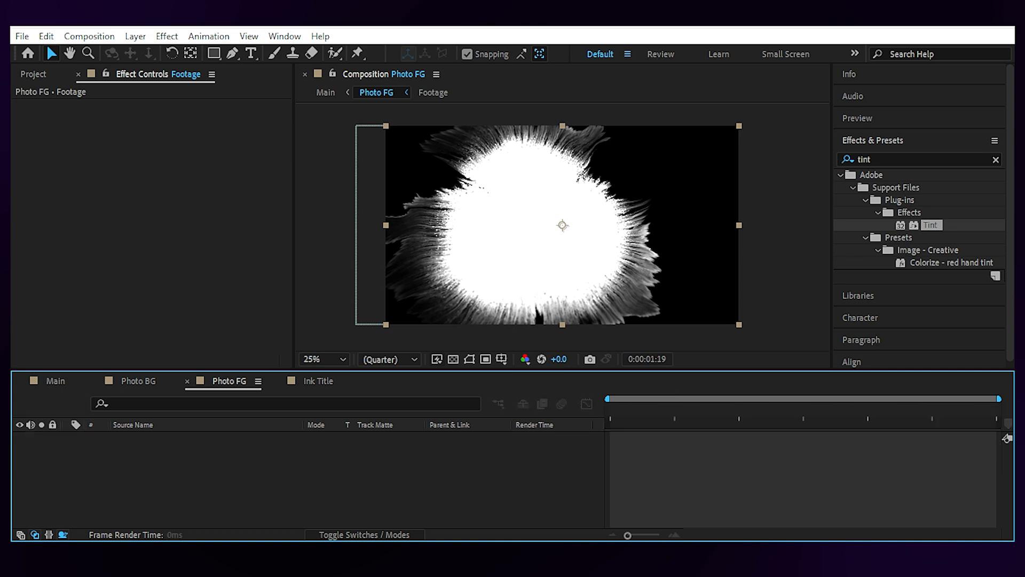
click(432, 92)
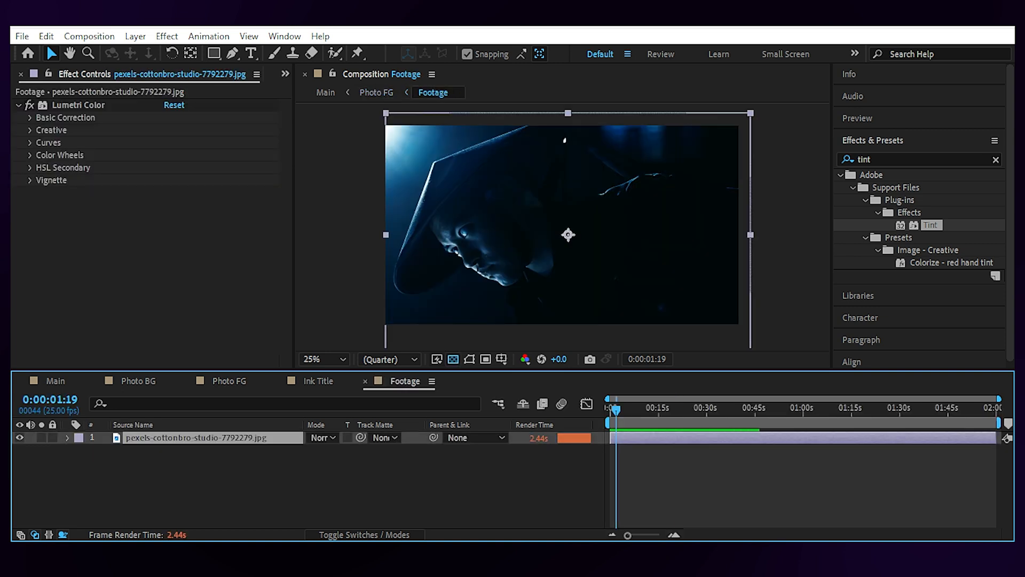
click(325, 93)
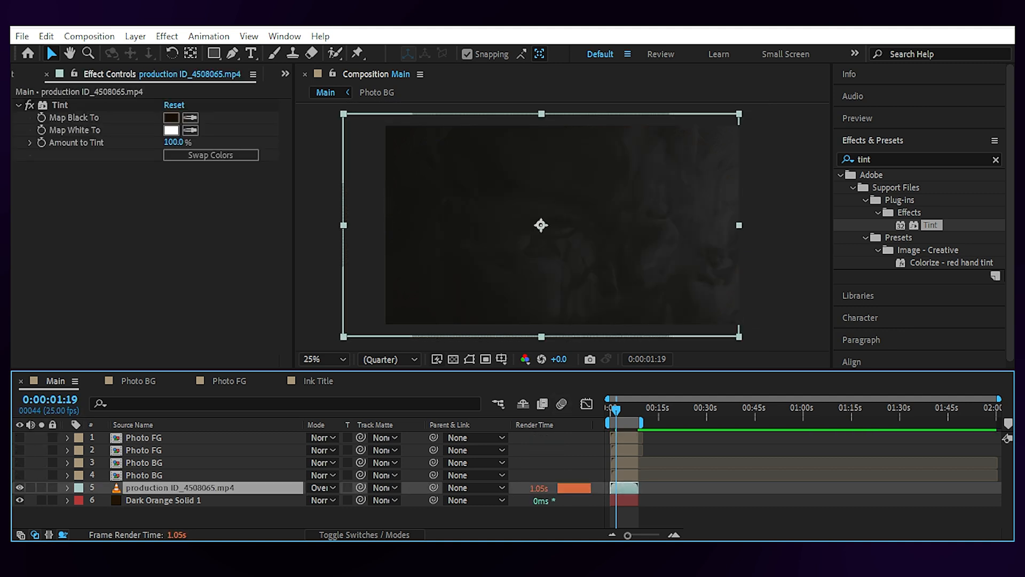
Switch the ink footage blend mode and enable the Photo FG and Photo BG layers.
click(321, 487)
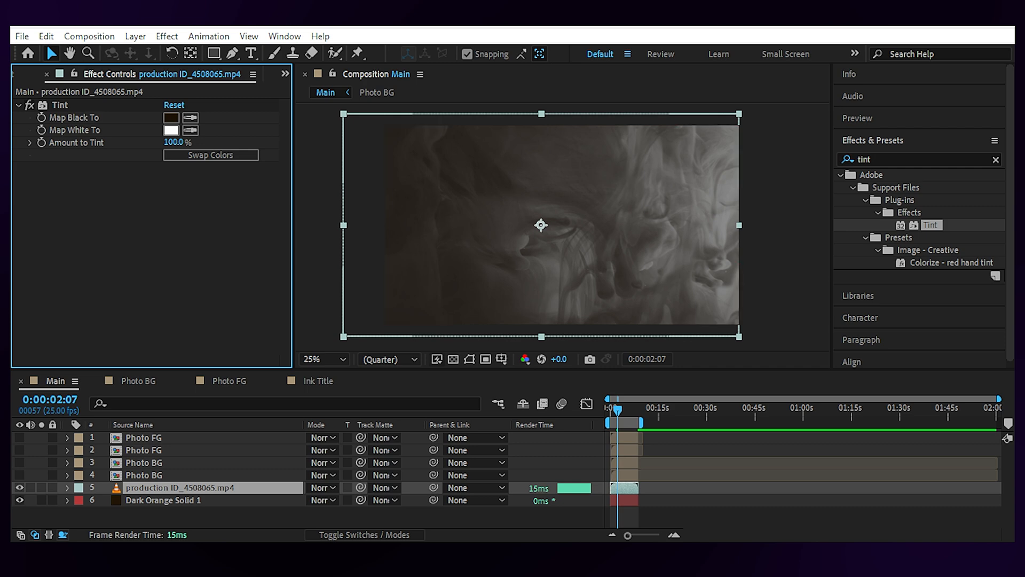
click(321, 488)
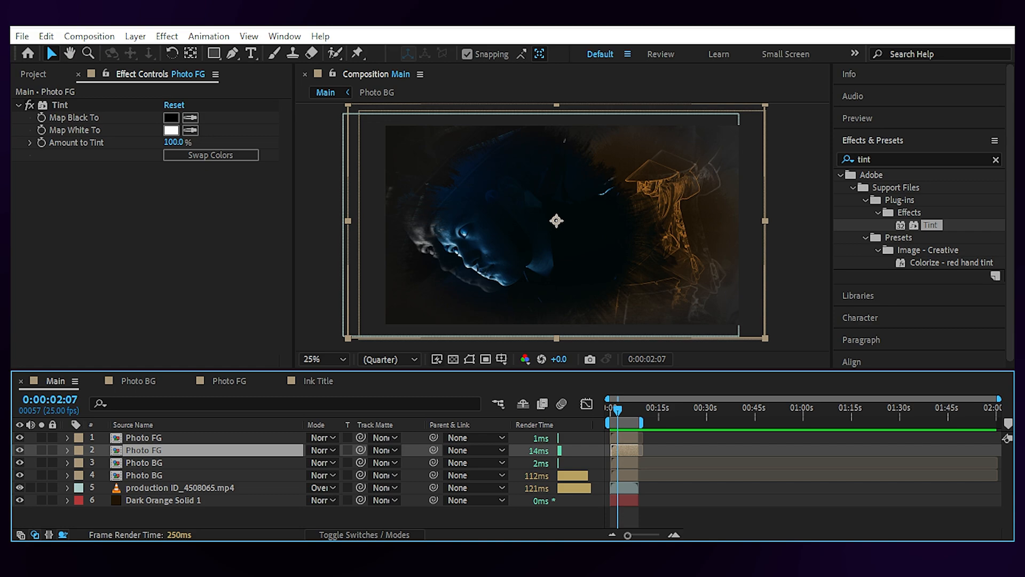
click(66, 449)
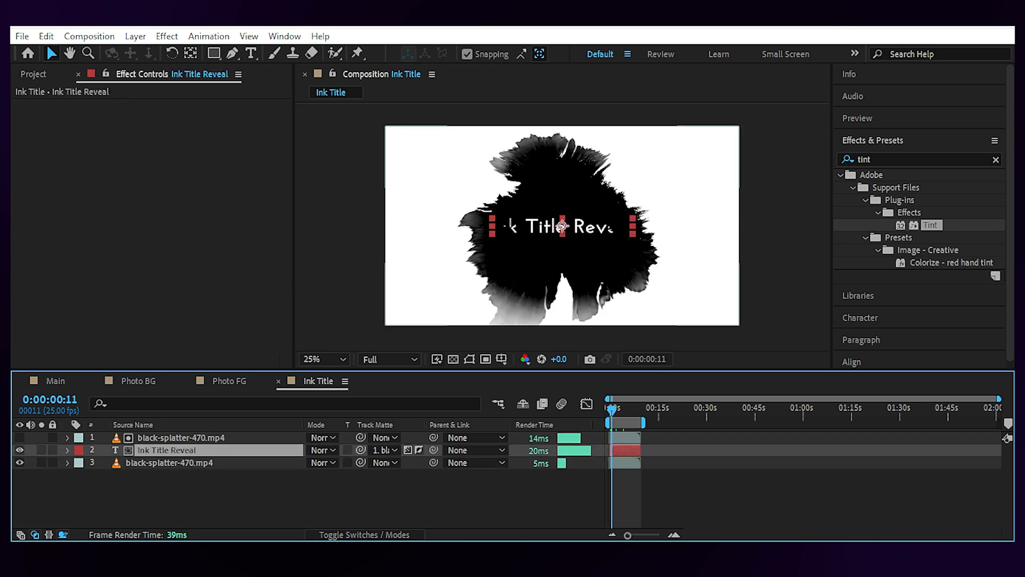
Show the other splatter layer in Ink Title and move the playhead to frame 0.
click(180, 437)
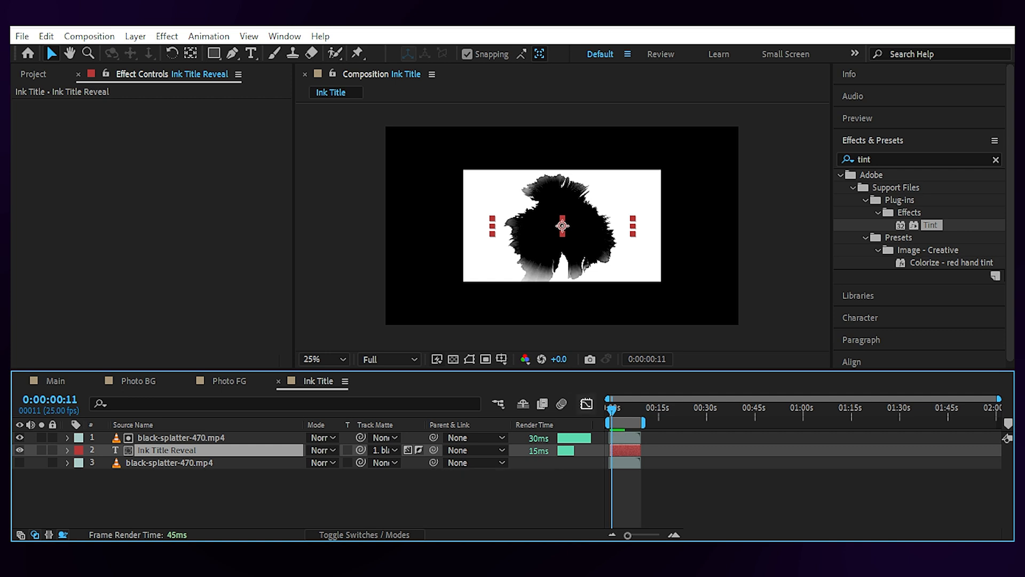
click(608, 400)
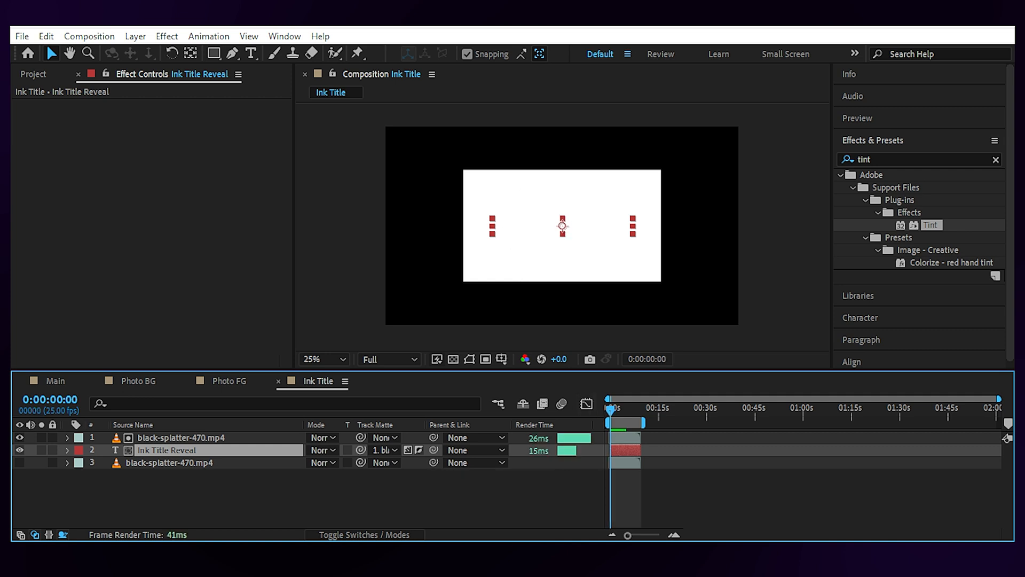